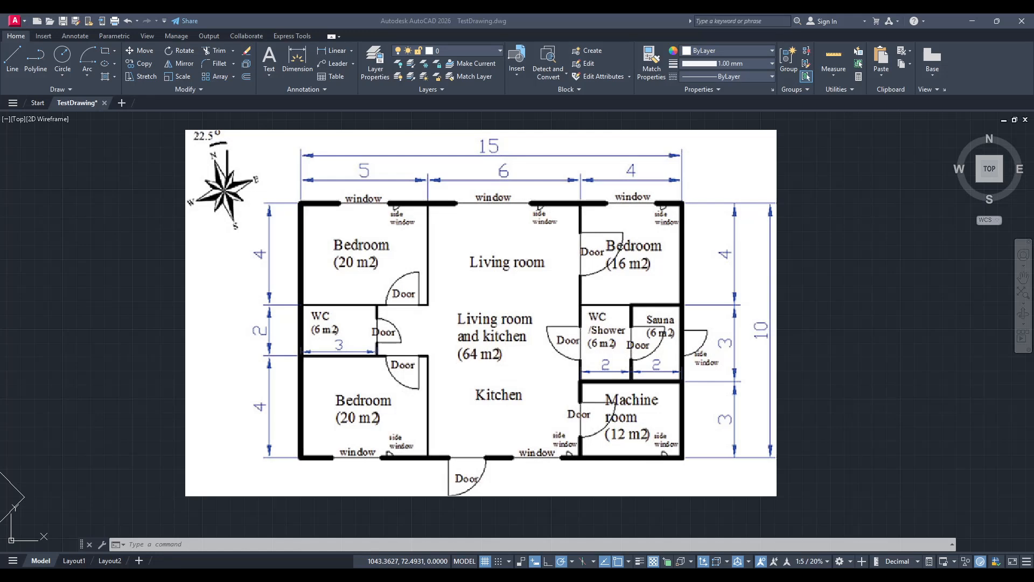
{"action": "mouse_move", "coordinate": [804, 349]}
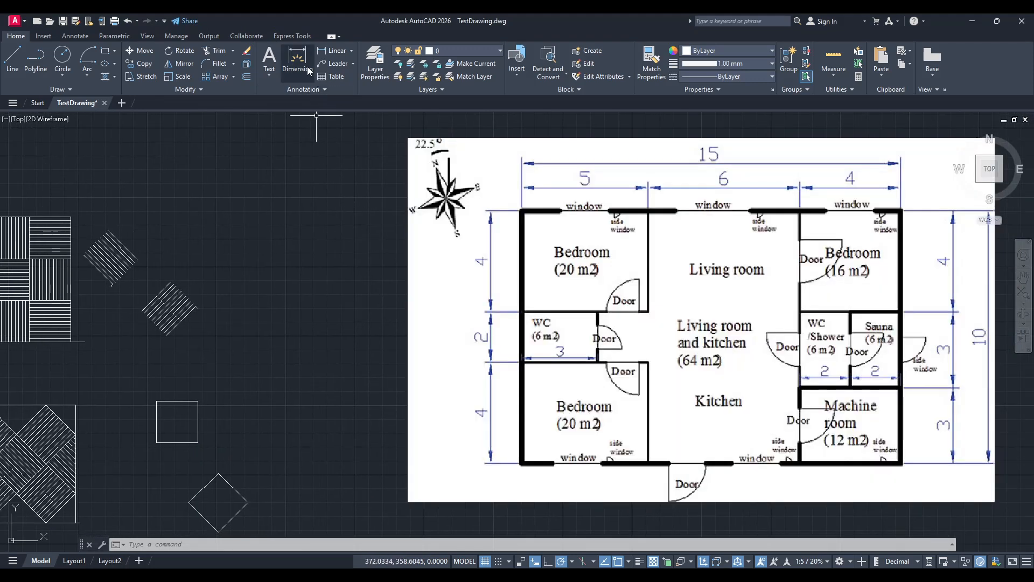
Step: Start a dimension, cancel it, and select the imported floor plan image
{"action": "left_click", "coordinate": [297, 59]}
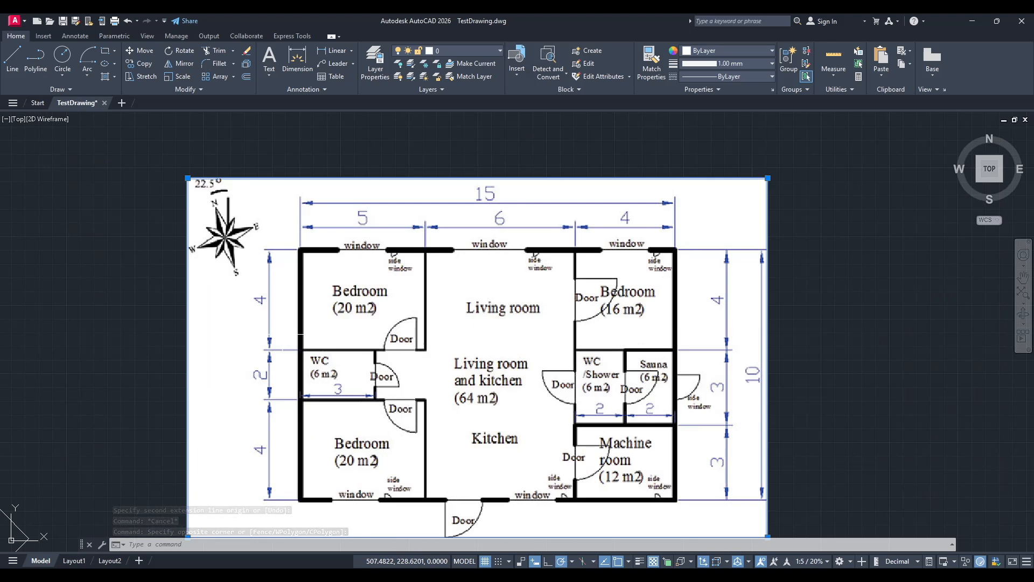
Step: Enter SC to bring up the SCALE command for the selected image
{"action": "type", "text": "SC"}
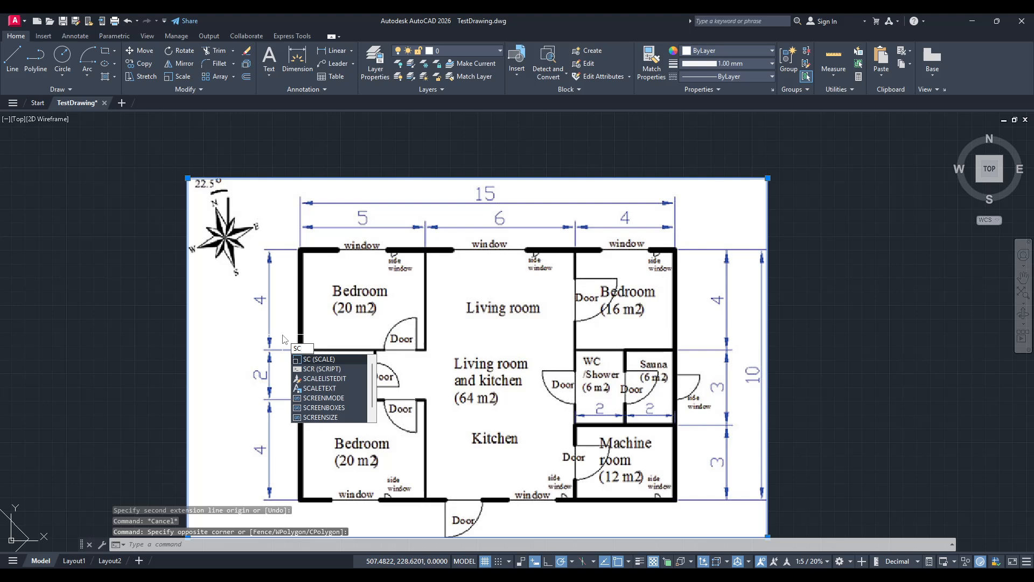
Step: Run SCALE with the top-left outer wall corner as the base point
{"action": "left_click", "coordinate": [318, 360]}
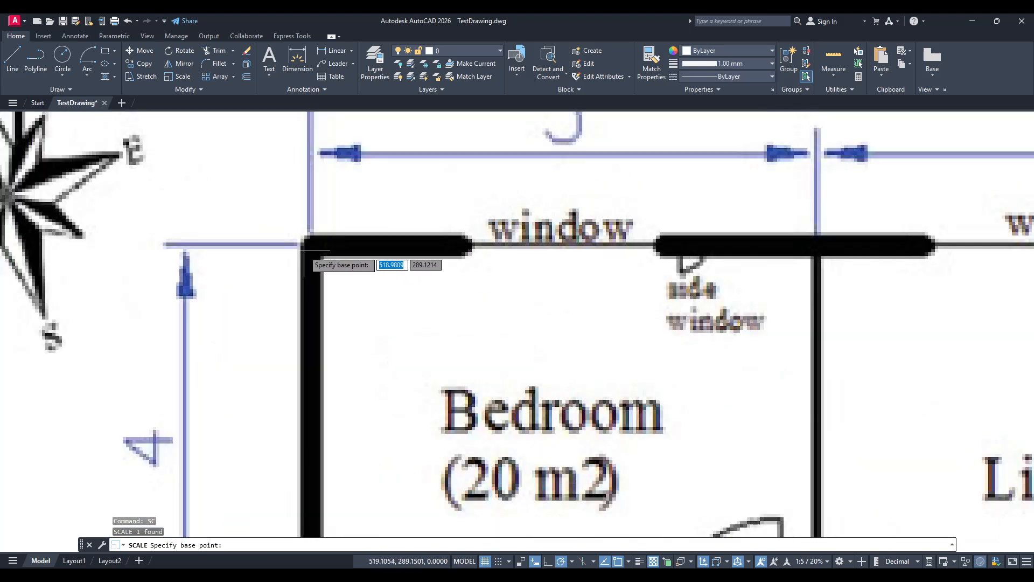
{"action": "mouse_move", "coordinate": [312, 241]}
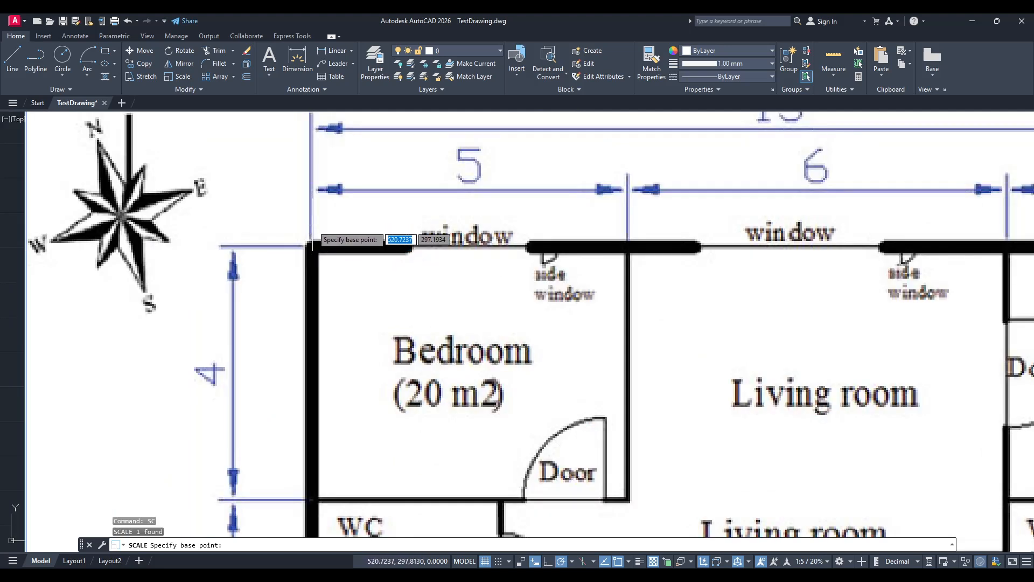
{"action": "mouse_move", "coordinate": [312, 248]}
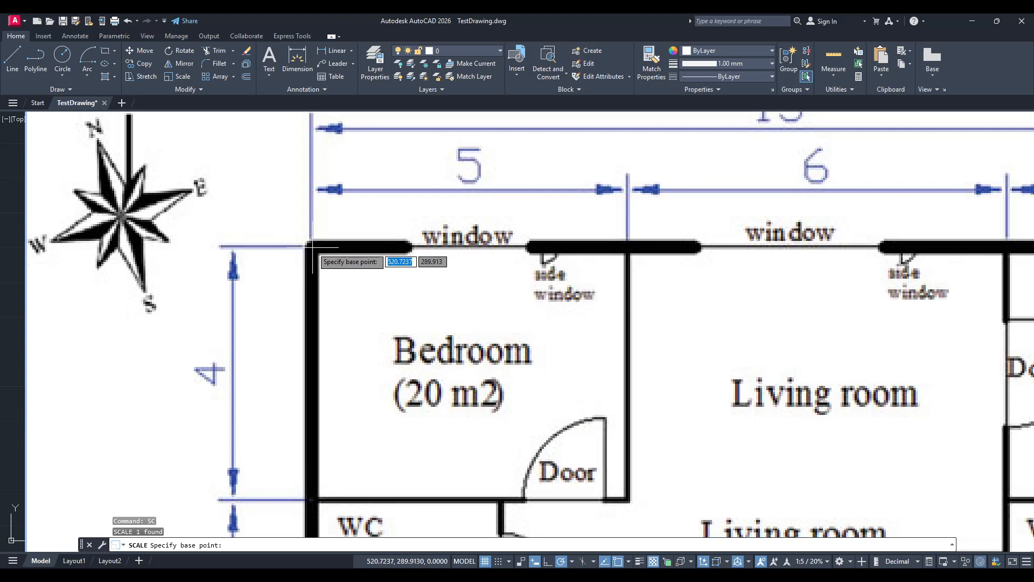
{"action": "mouse_move", "coordinate": [312, 247]}
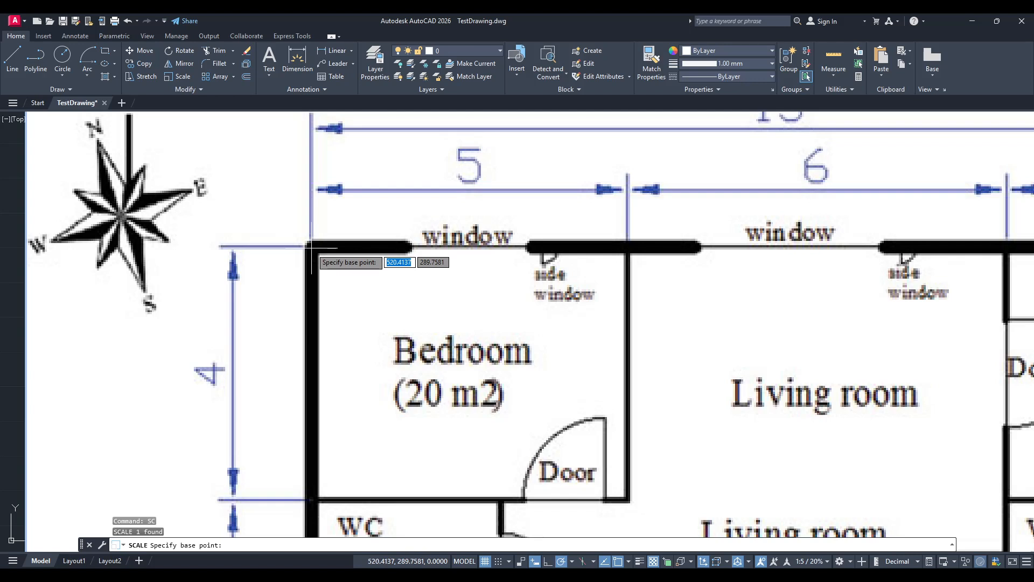
{"action": "left_click", "coordinate": [367, 248]}
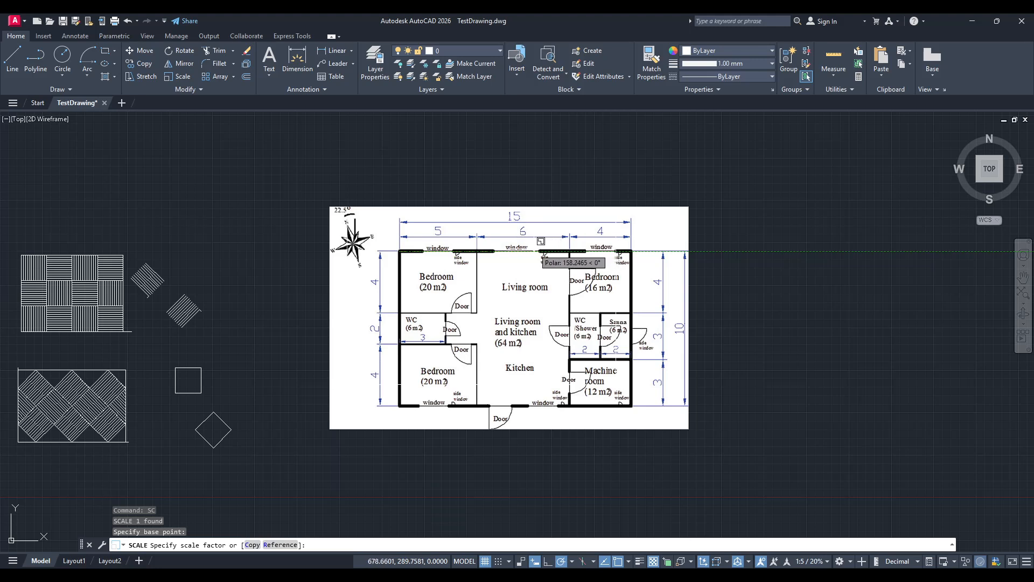
{"action": "mouse_move", "coordinate": [535, 241]}
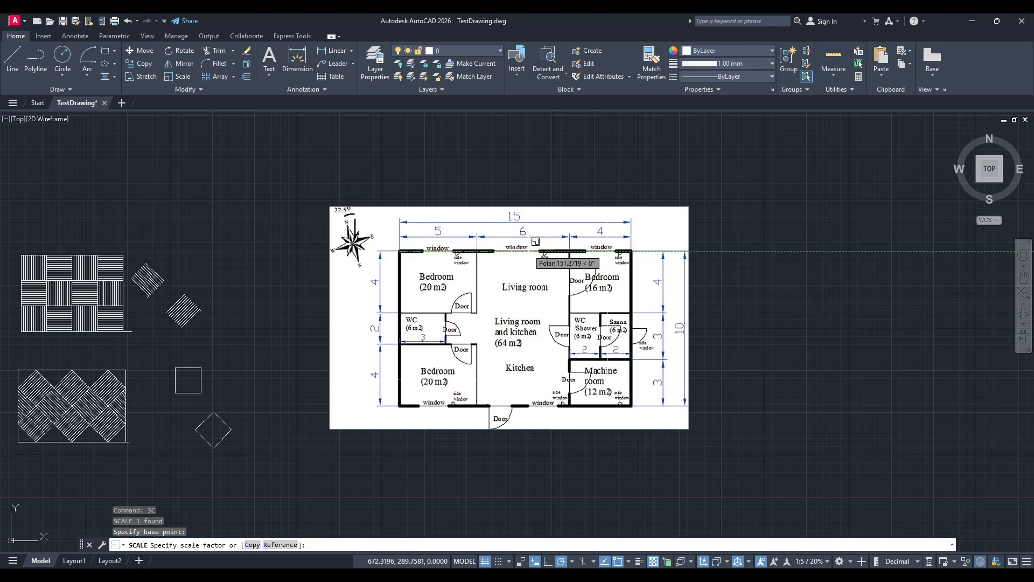
{"action": "mouse_move", "coordinate": [536, 243]}
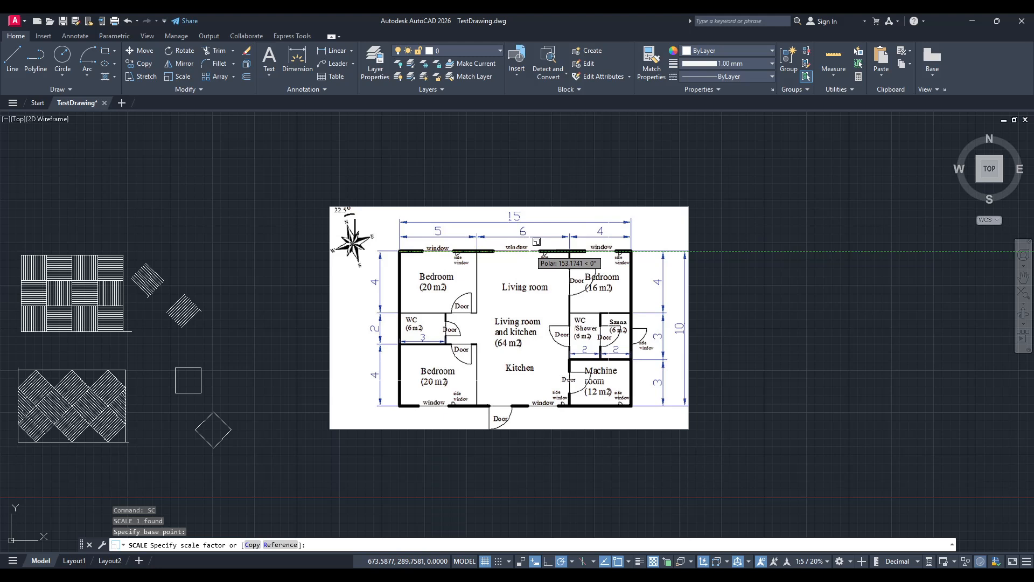
Step: Switch to the Reference option, using the top wall corners as reference length
{"action": "type", "text": "r"}
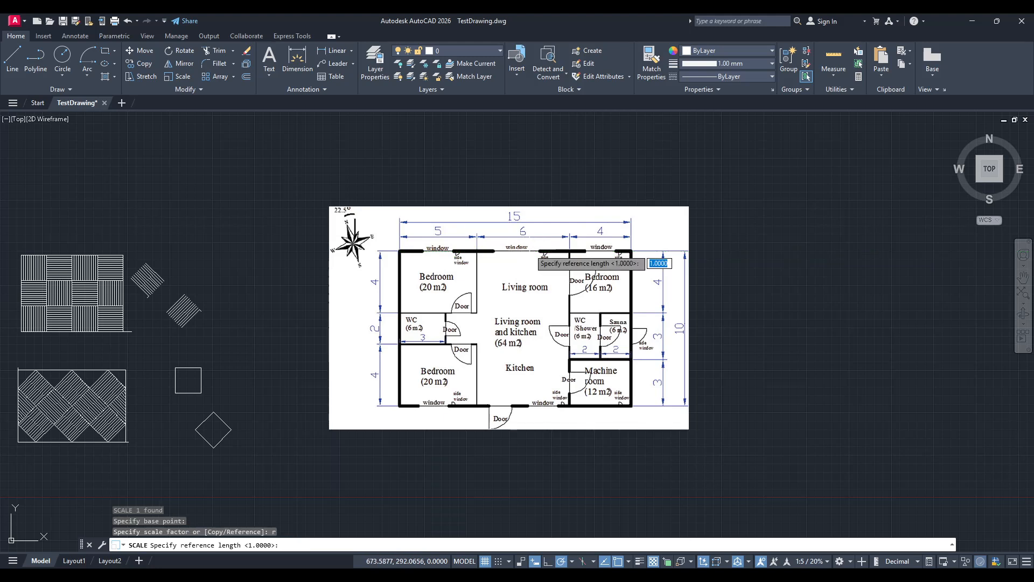
{"action": "mouse_move", "coordinate": [466, 275]}
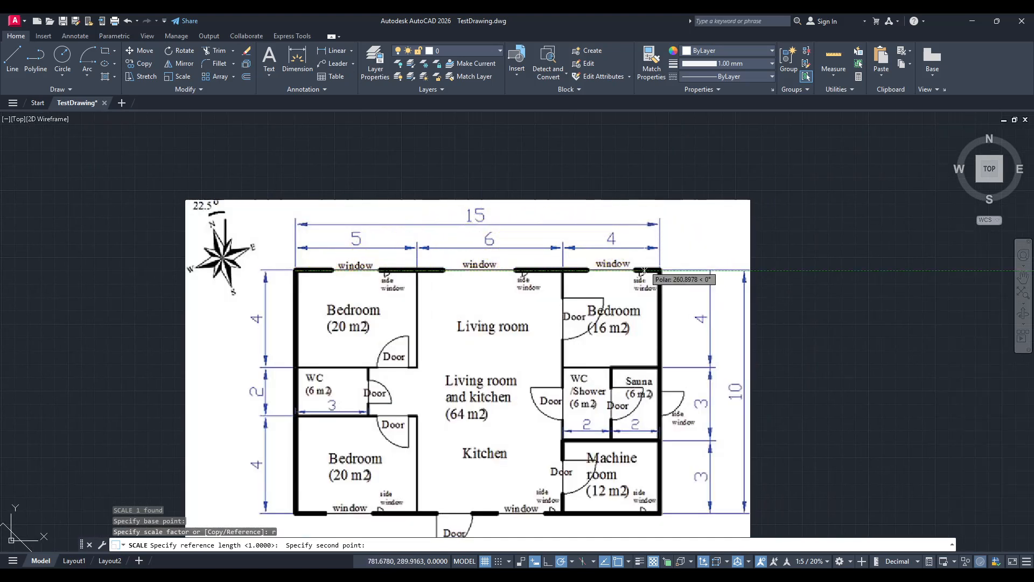
{"action": "mouse_move", "coordinate": [661, 273]}
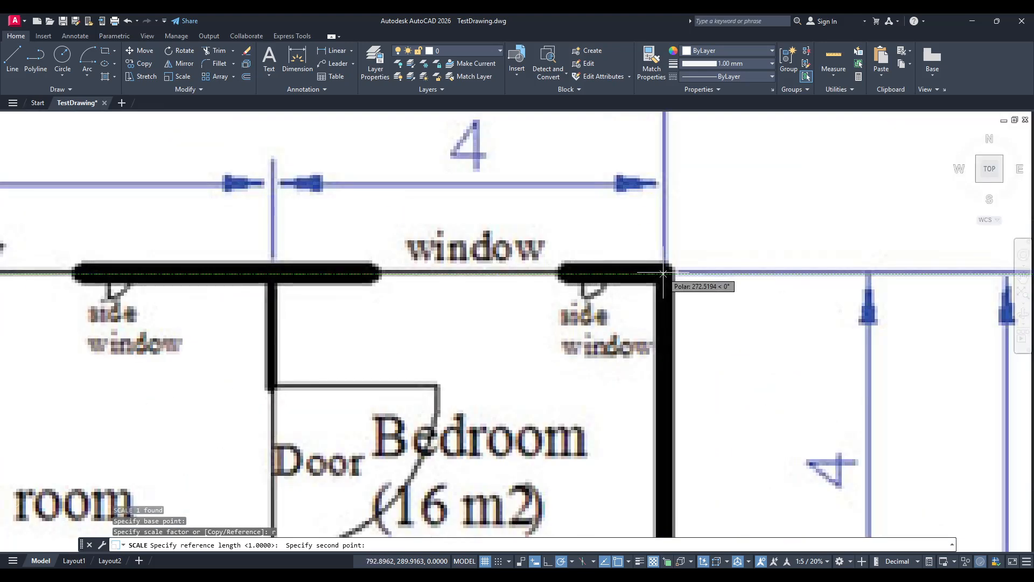
{"action": "mouse_move", "coordinate": [663, 274]}
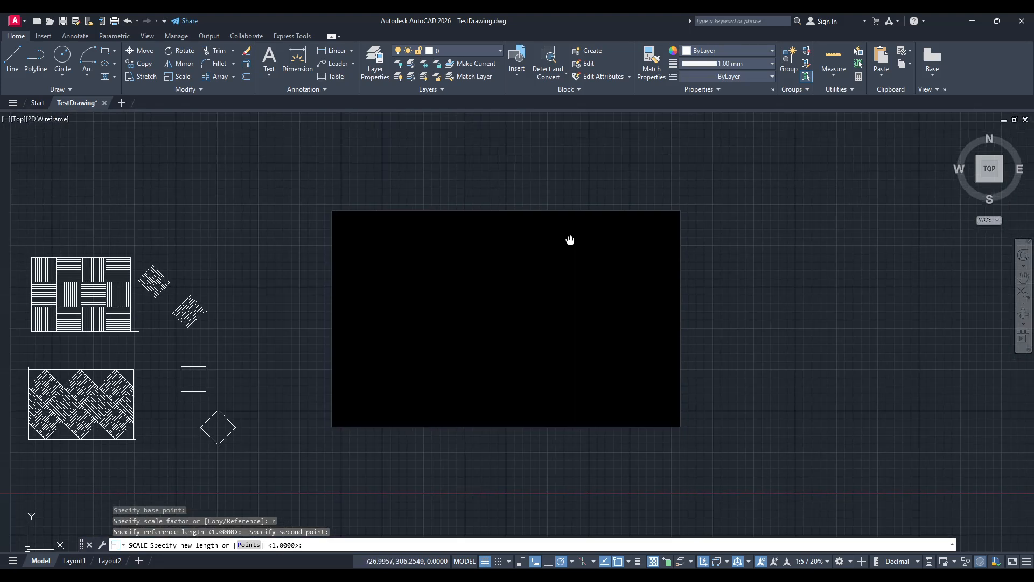
Step: Enter 15 as the new length so the top edge measures 15 units
{"action": "left_click_drag", "start_coordinate": [570, 239], "coordinate": [581, 254]}
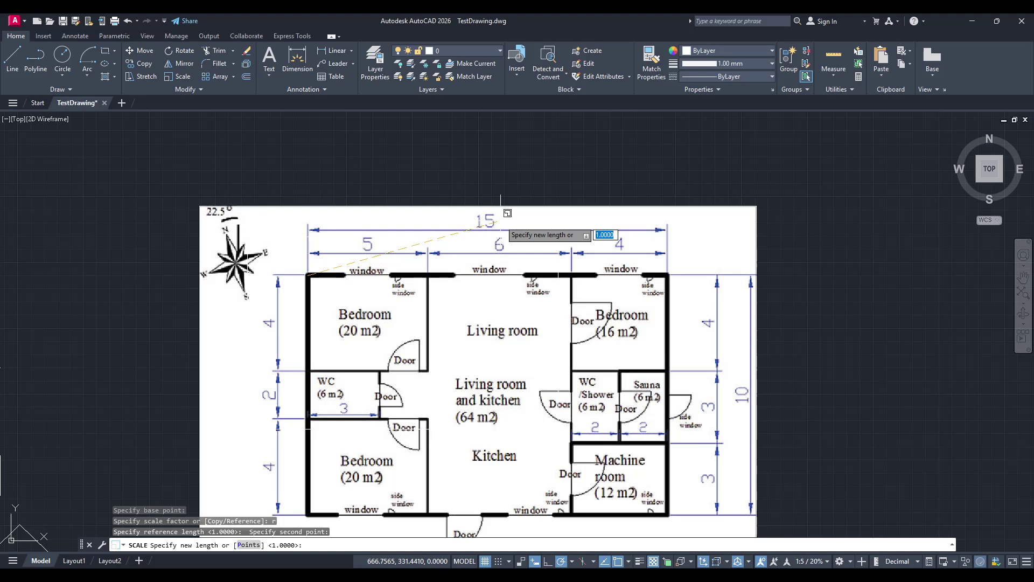
{"action": "type", "text": "15"}
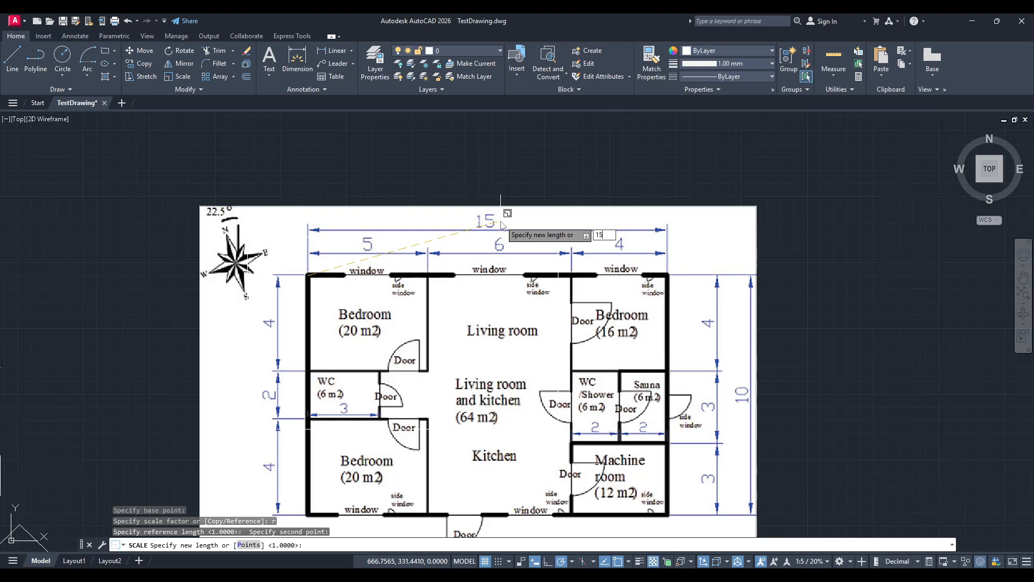
{"action": "key", "text": "Enter"}
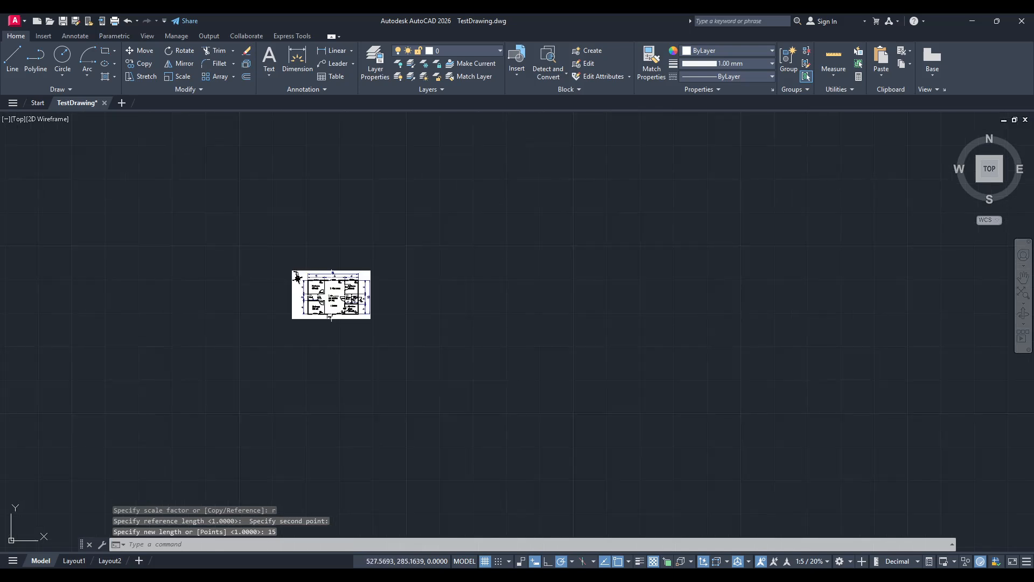
{"action": "key", "text": "Enter"}
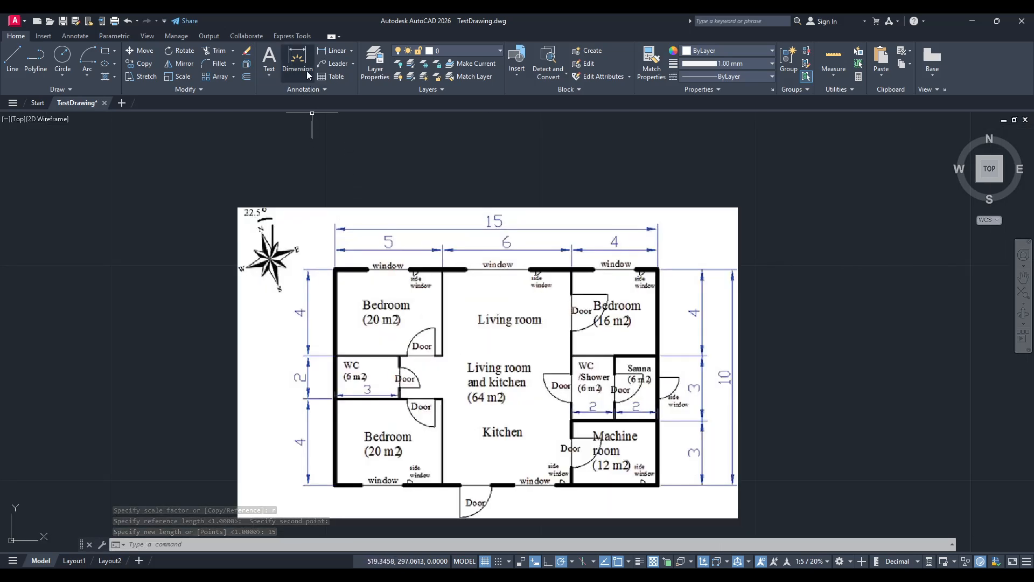
Step: Start a dimension and bring up the list of dimension styles
{"action": "left_click", "coordinate": [298, 56]}
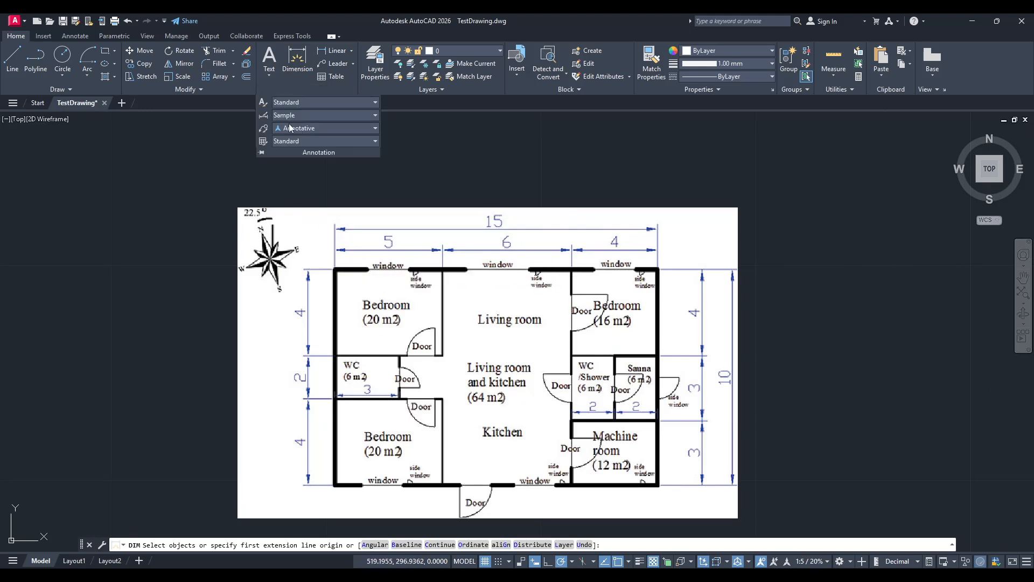
{"action": "left_click", "coordinate": [324, 114]}
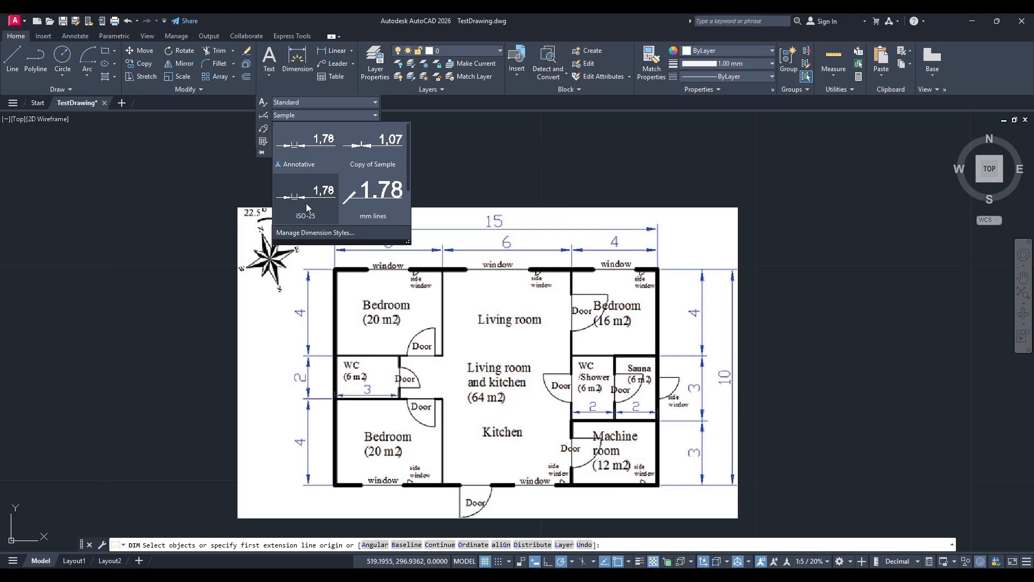